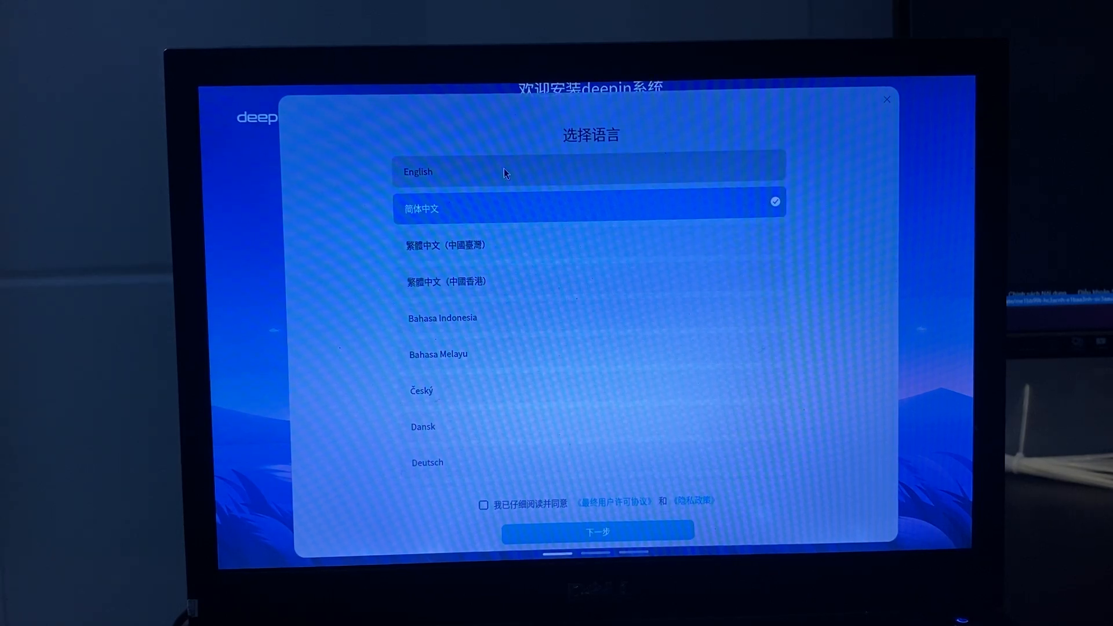
Choose English, accept the license agreement and privacy policy, and continue
{"action": "left_click", "coordinate": [589, 172]}
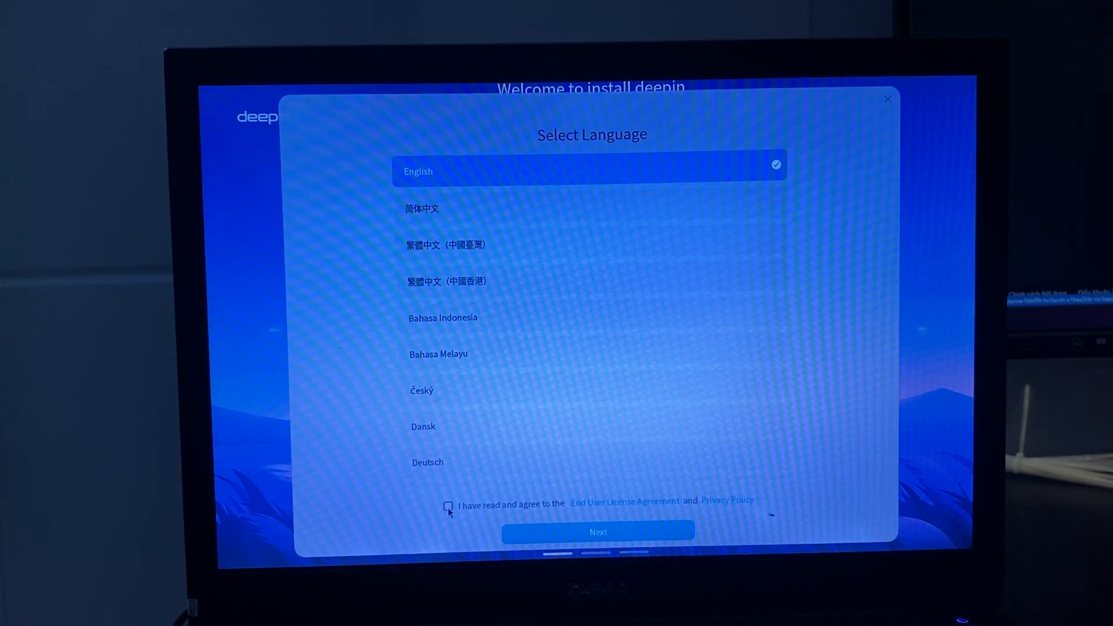
{"action": "left_click", "coordinate": [448, 505]}
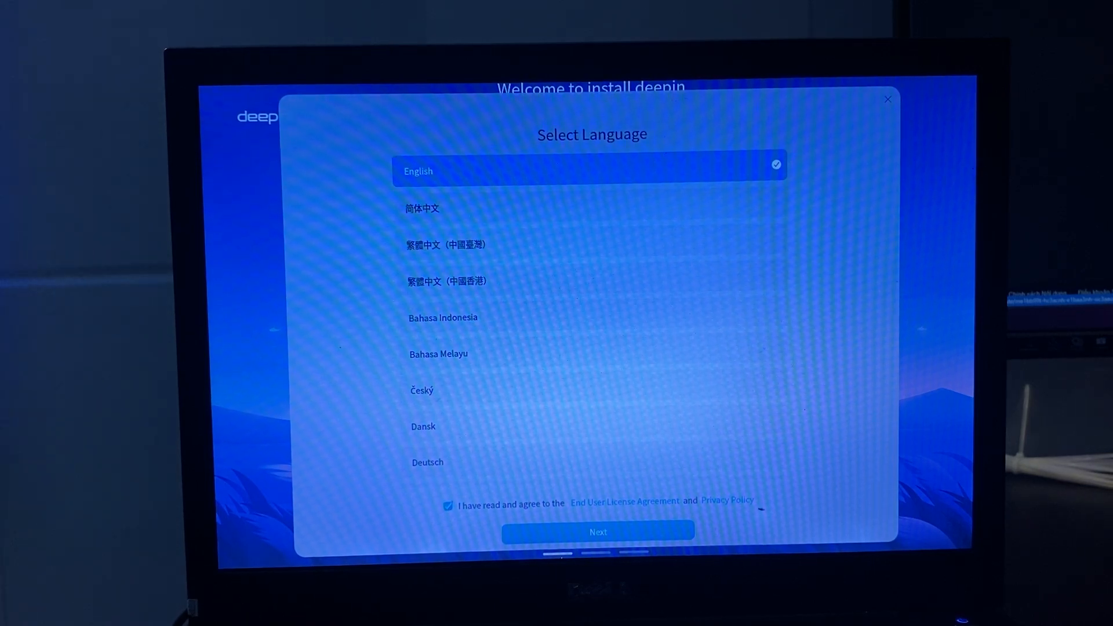
{"action": "left_click", "coordinate": [599, 532]}
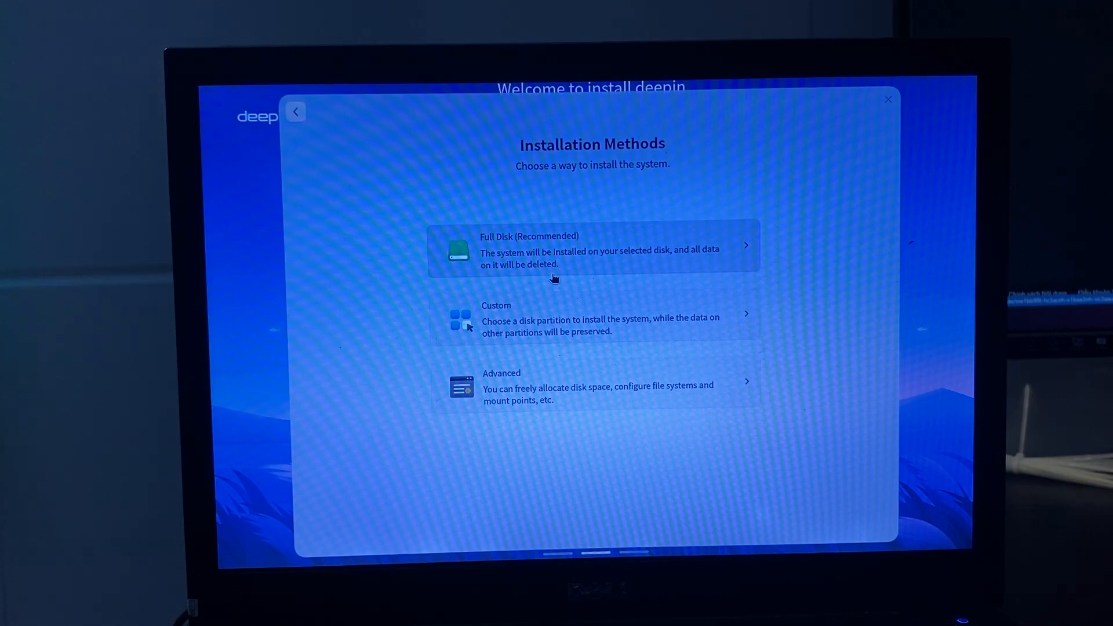
Select Full Disk installation on the 128 GB /dev/sda disk and reach the Ready to Install summary
{"action": "left_click", "coordinate": [591, 245]}
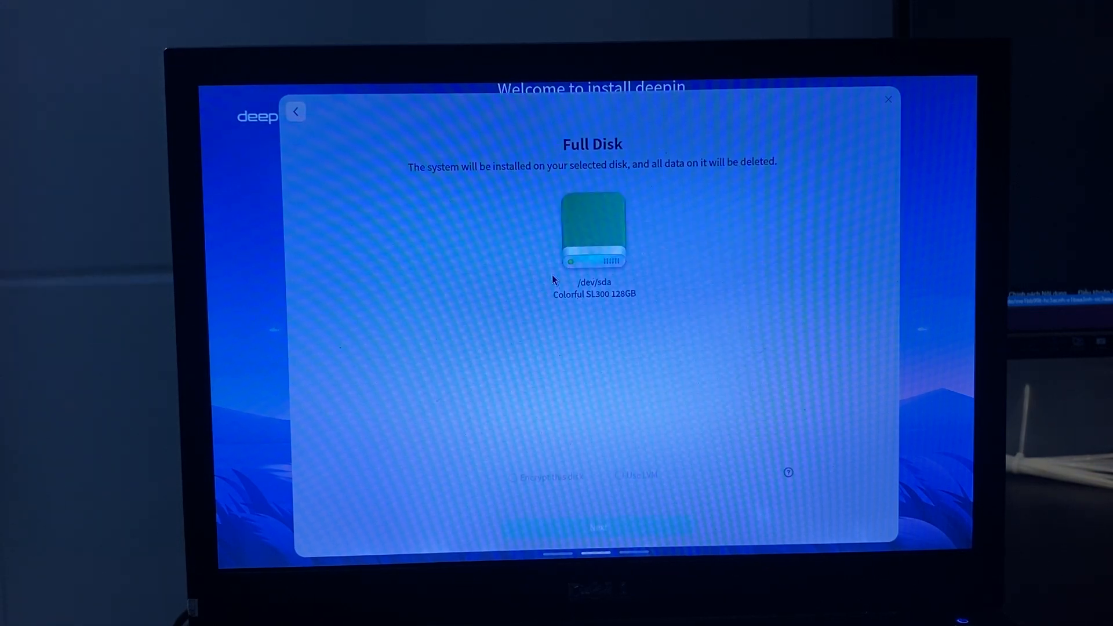
{"action": "left_click", "coordinate": [592, 229]}
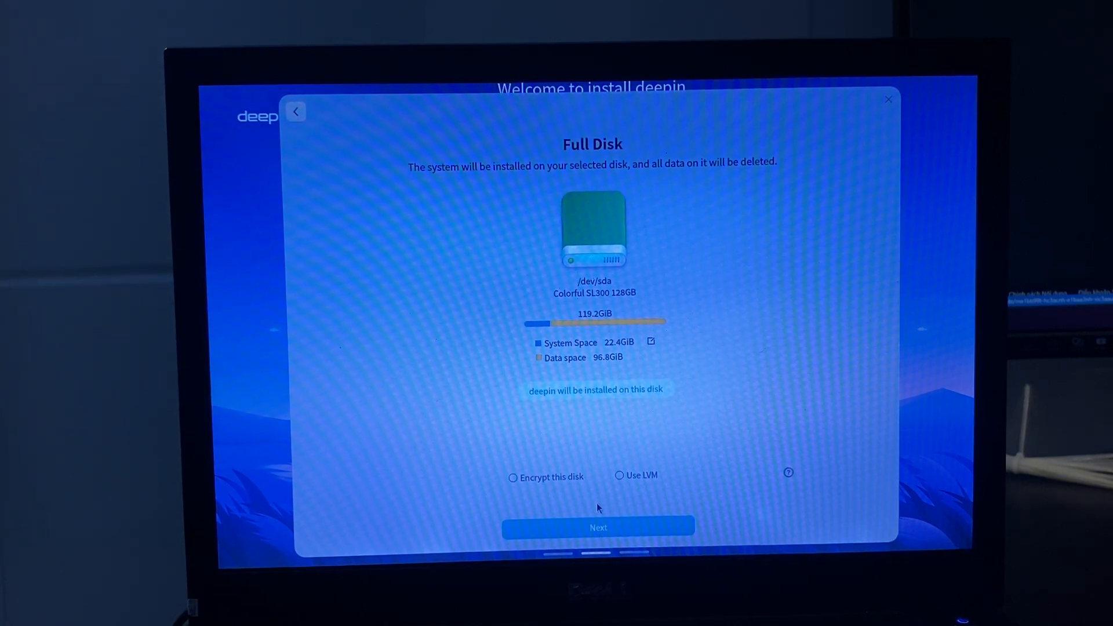
{"action": "left_click", "coordinate": [598, 528]}
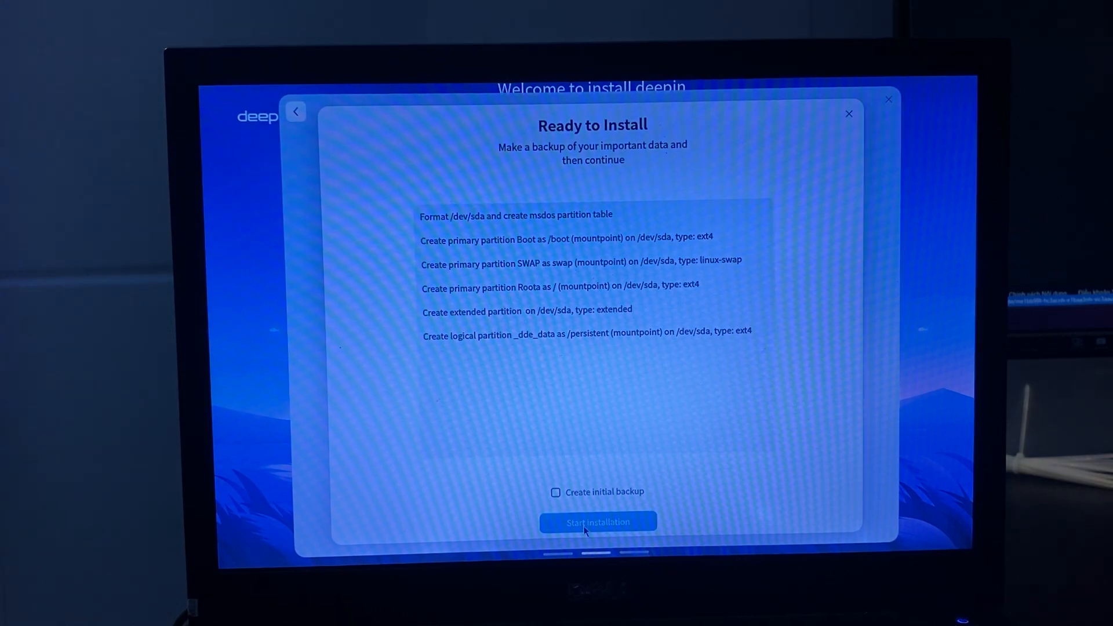
Start the installation onto sda and let it run until Successfully Installed appears
{"action": "left_click", "coordinate": [597, 522]}
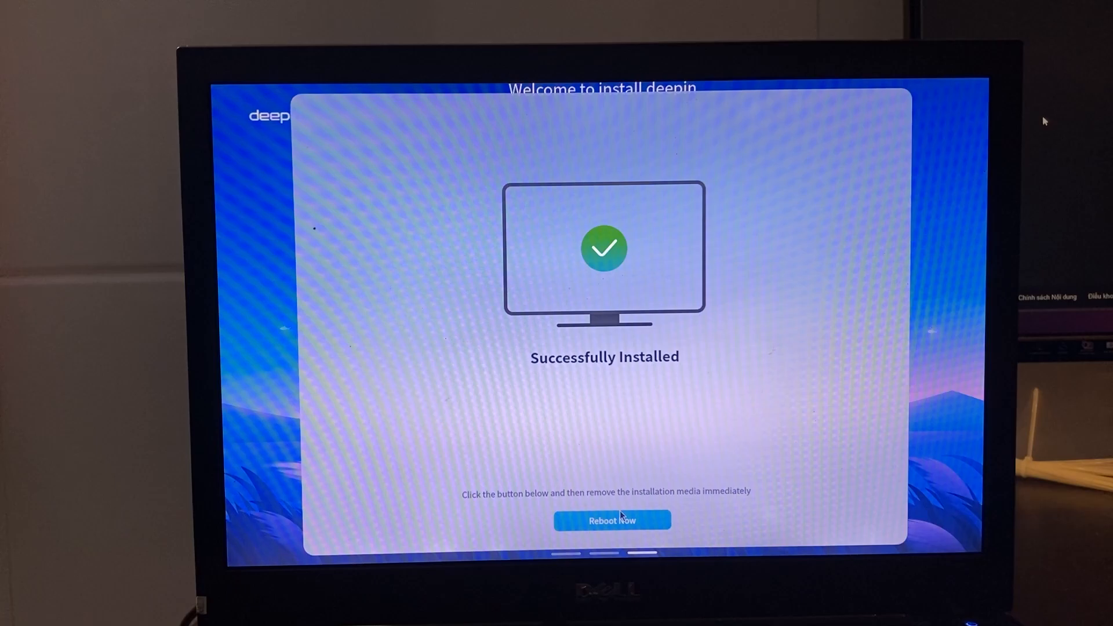
Reboot the computer and arrive at the Create Accounts form
{"action": "left_click", "coordinate": [611, 521]}
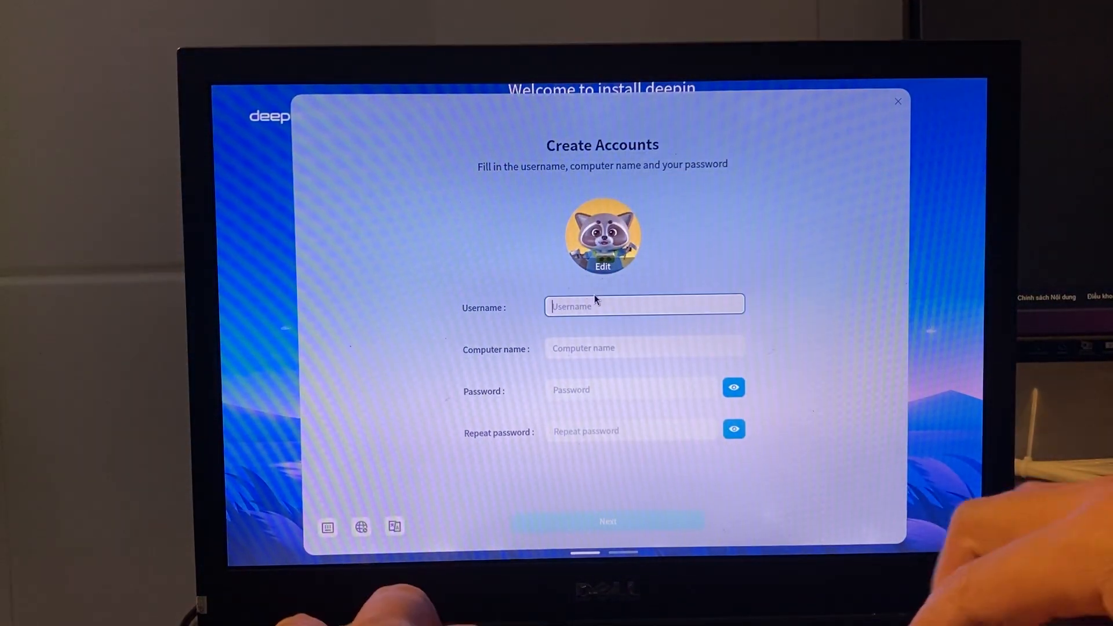
Enter username TPV (computer name TPV-PC), set and repeat the password, and submit the account
{"action": "type", "text": "T"}
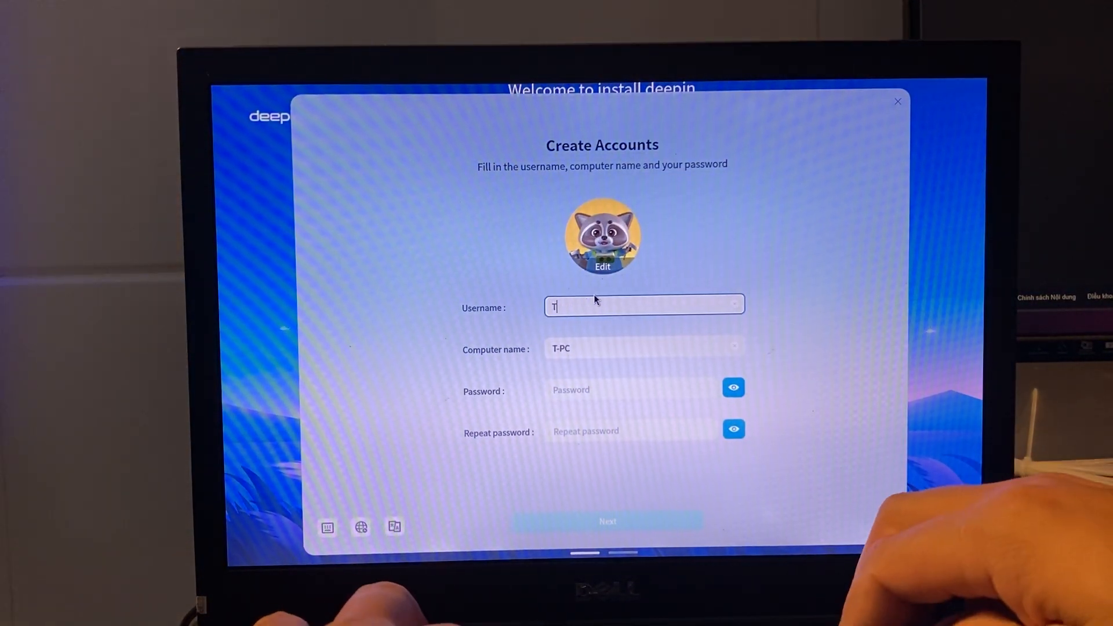
{"action": "type", "text": "PV"}
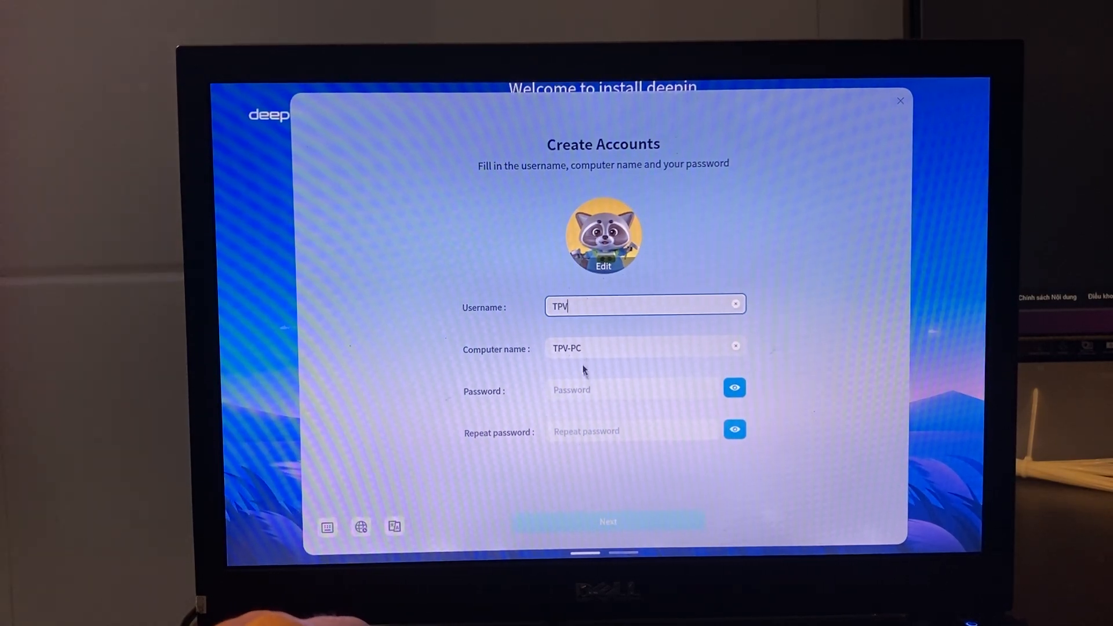
{"action": "left_click", "coordinate": [631, 390]}
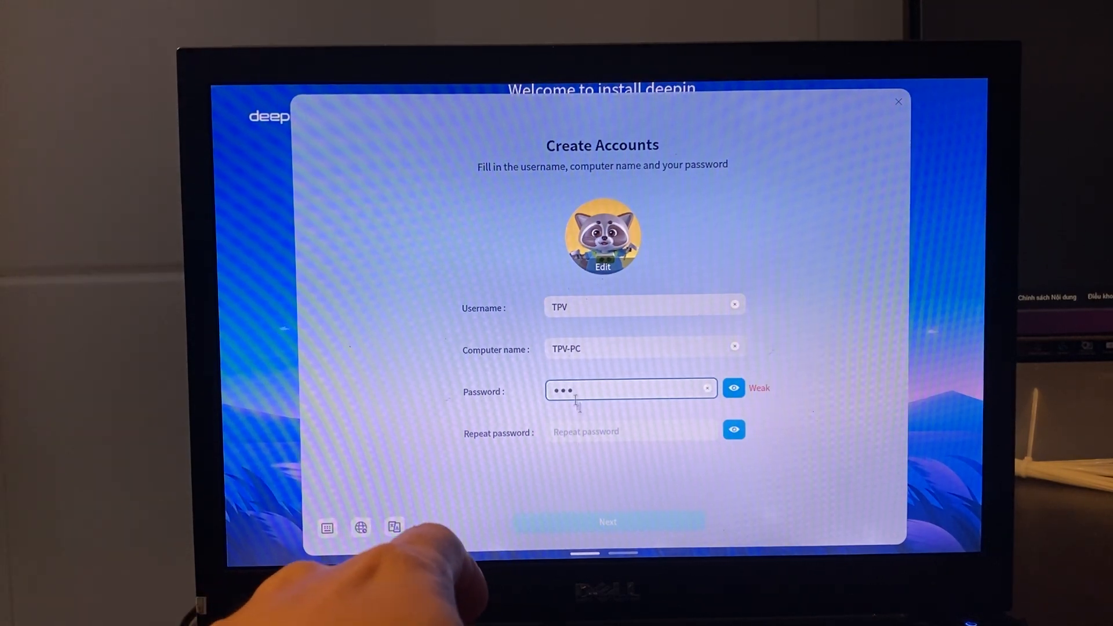
{"action": "type", "text": "•••"}
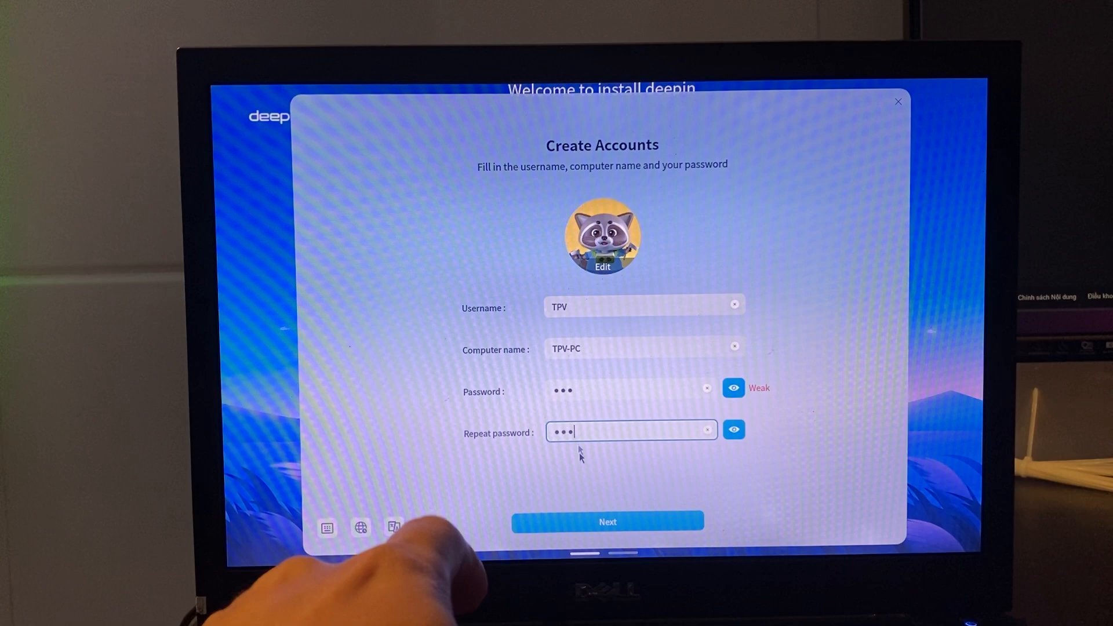
{"action": "left_click", "coordinate": [606, 522]}
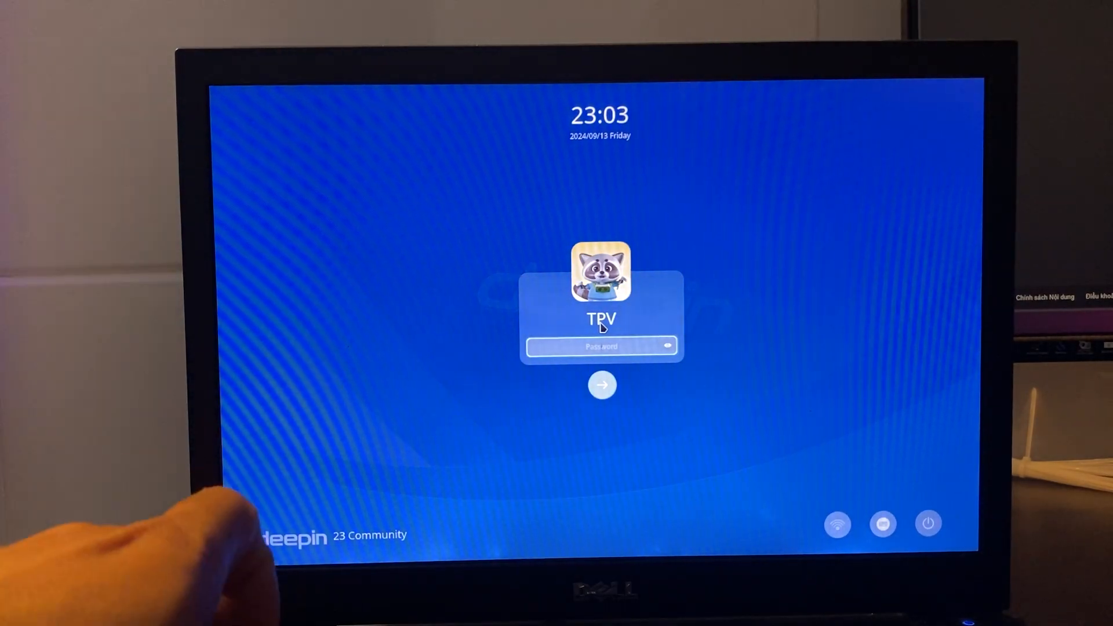
Enter TPV's password and log in so the desktop session starts loading
{"action": "type", "text": "password"}
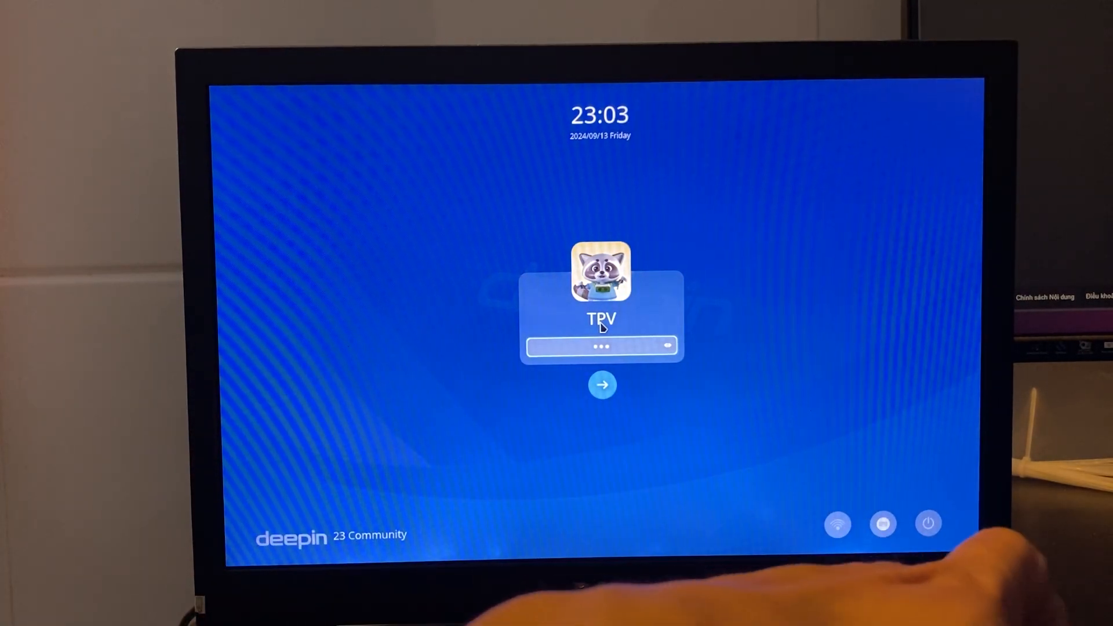
{"action": "left_click", "coordinate": [602, 385]}
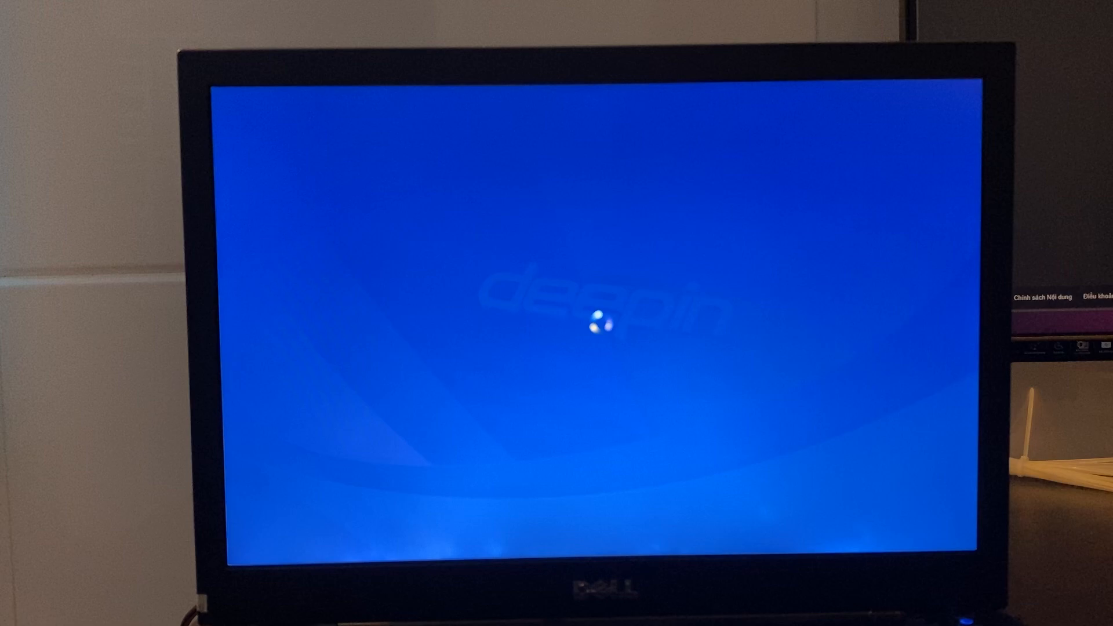